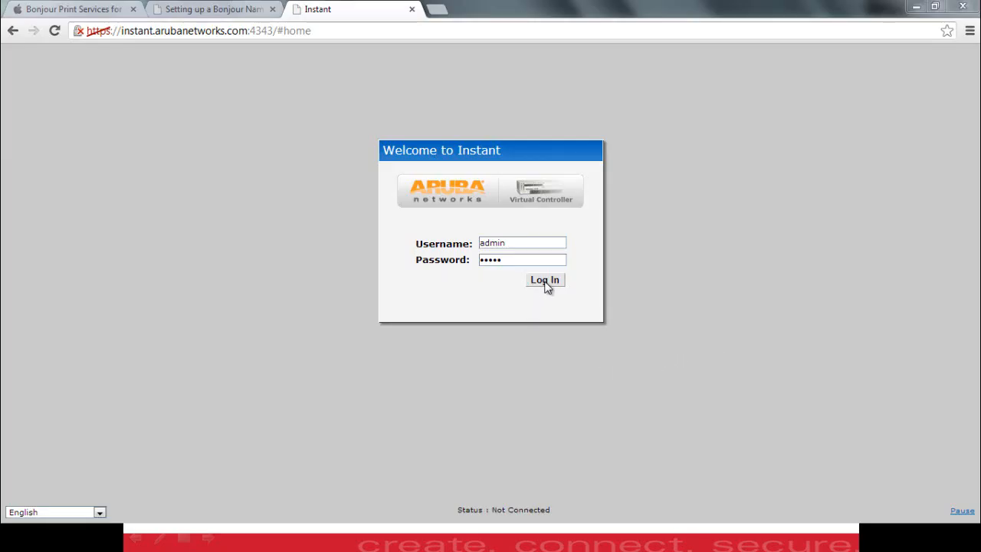
- Log in as admin to reach the Instant-C9:CC:17 virtual controller dashboard
click(546, 279)
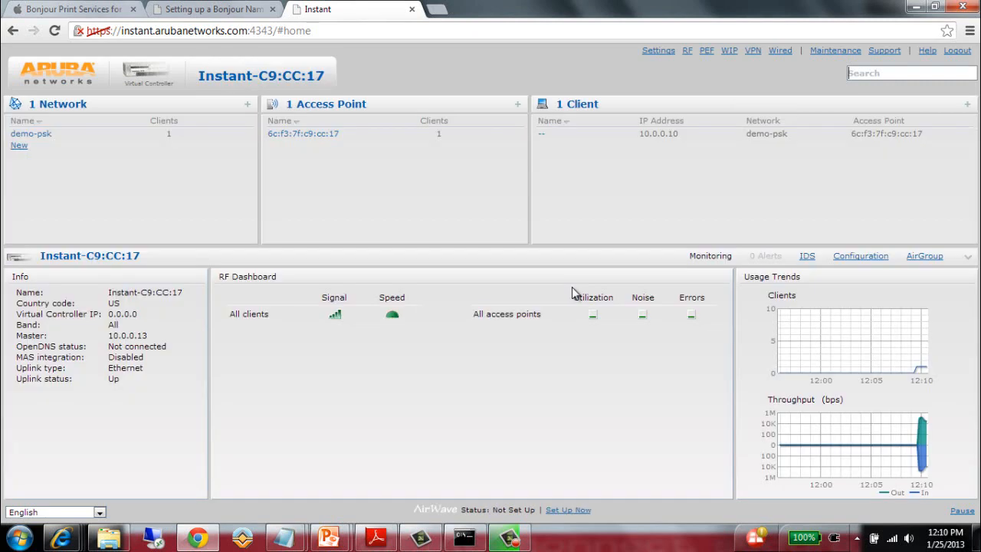
mouse_move(558, 192)
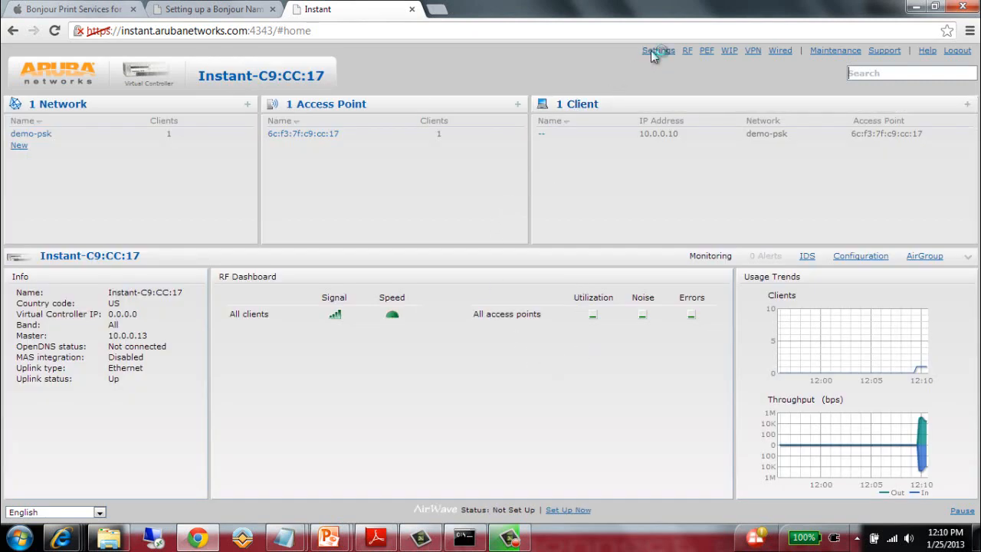
- Show advanced options in Settings and go to the AirGroup page
click(658, 49)
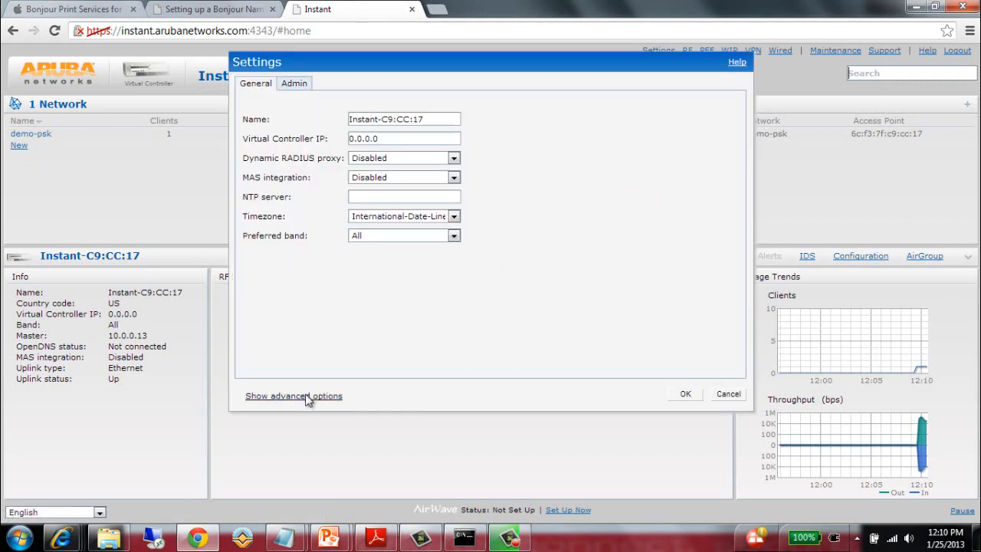
click(294, 396)
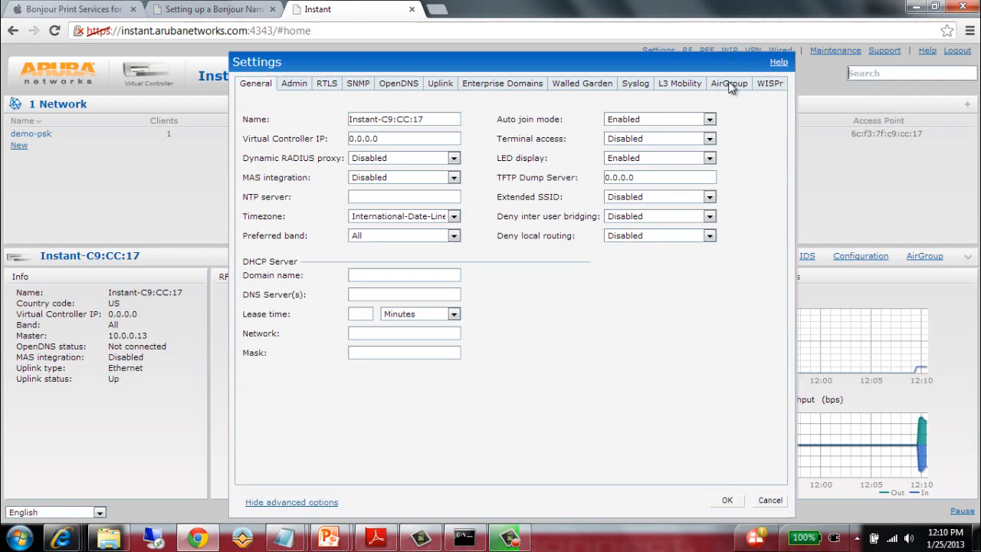
mouse_move(733, 92)
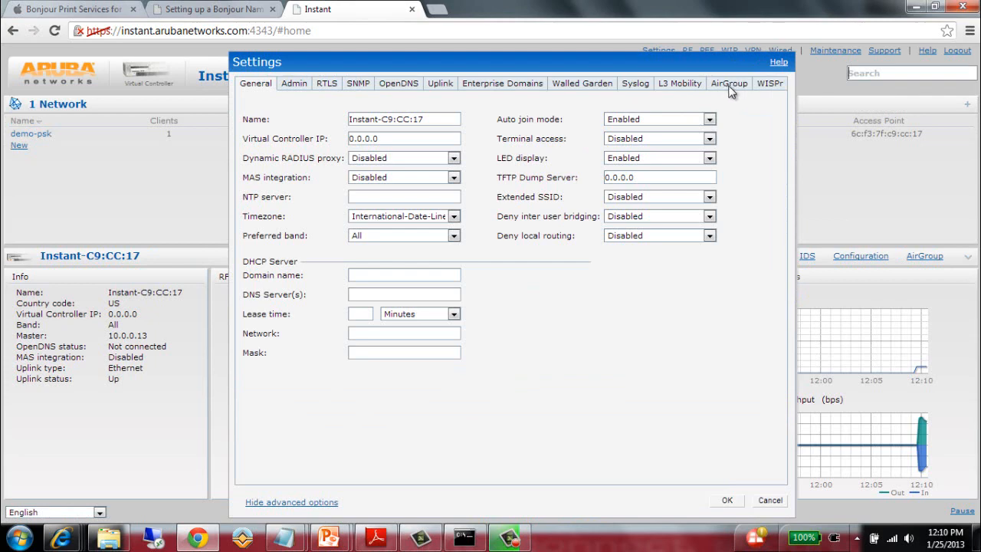
click(728, 83)
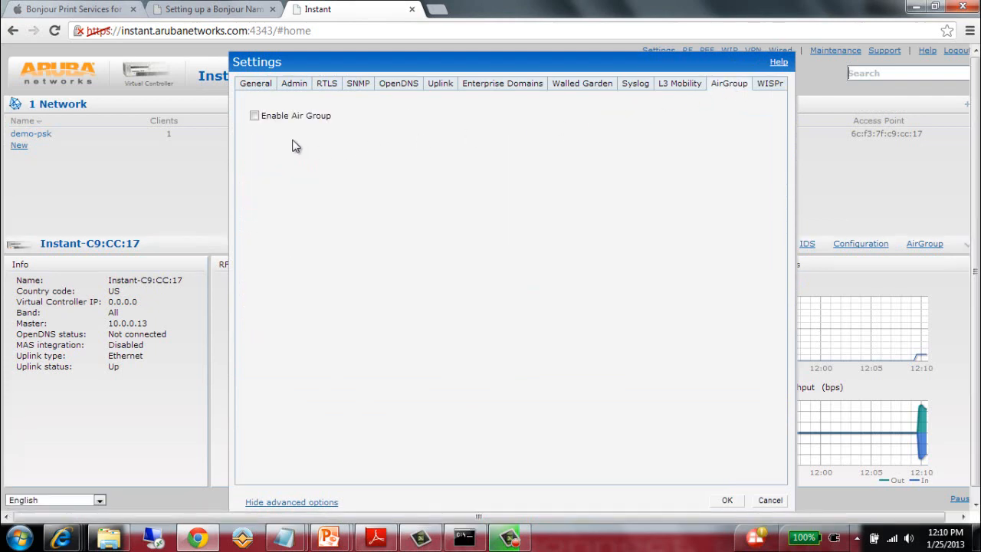
- Tick Enable Air Group so the AirPrint, AirPlay and ClearPass options appear
click(255, 115)
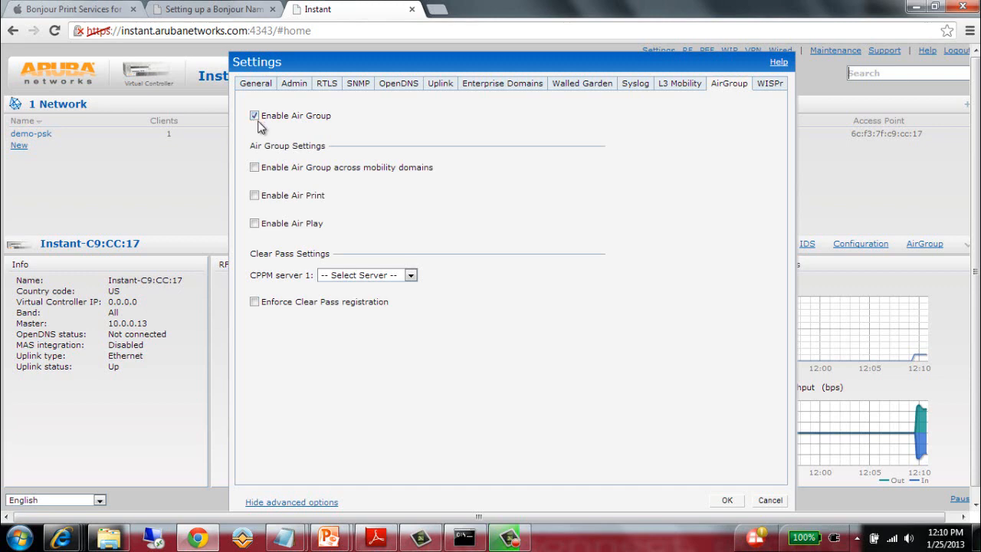
mouse_move(427, 153)
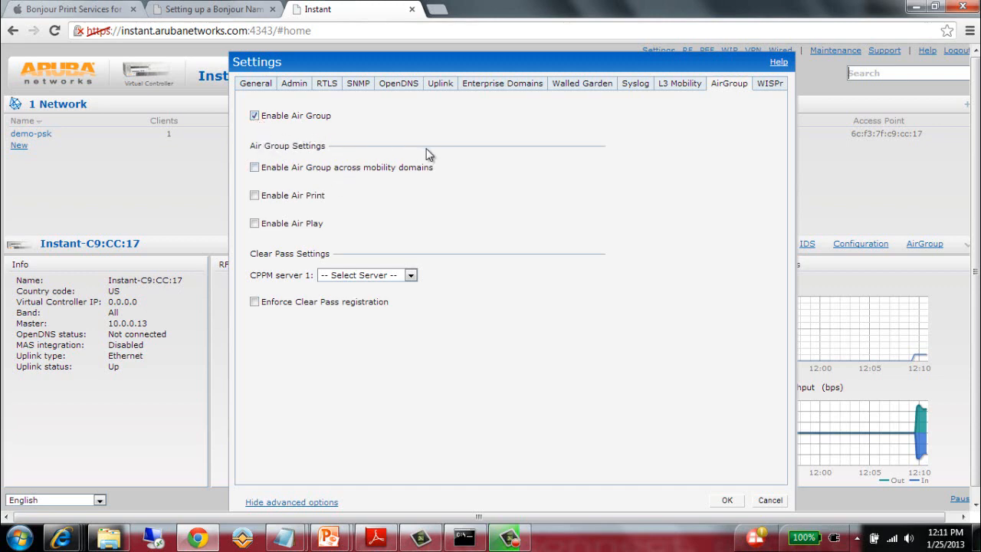
mouse_move(446, 178)
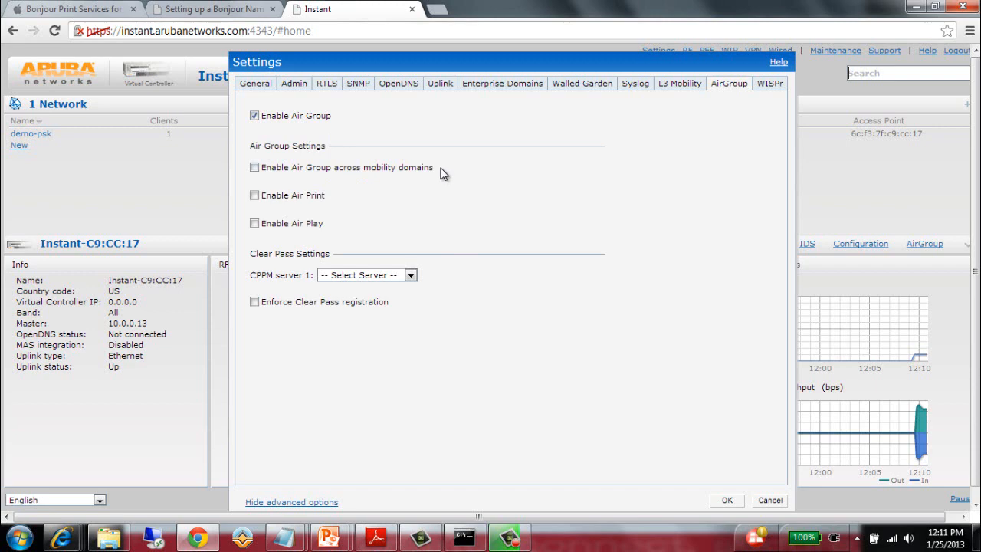
mouse_move(457, 172)
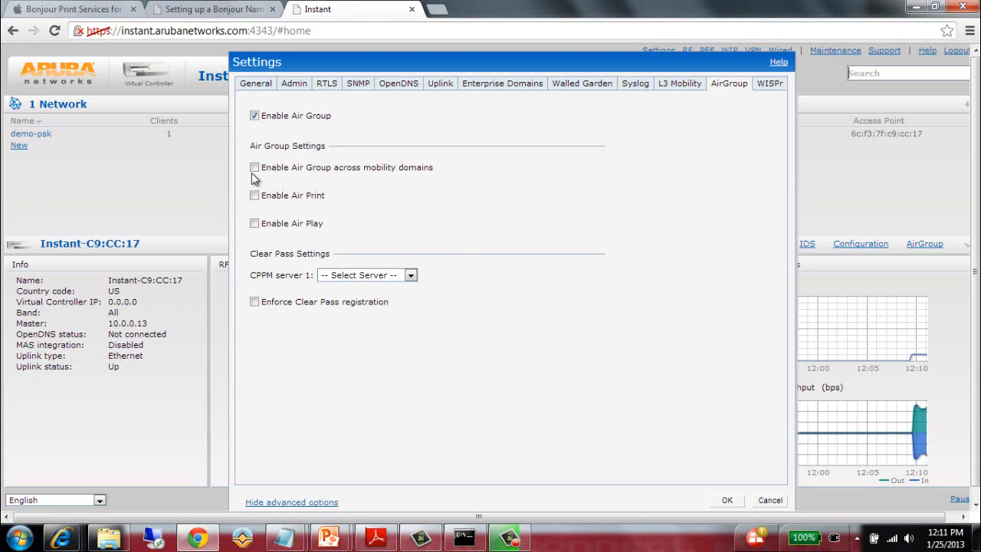
click(254, 165)
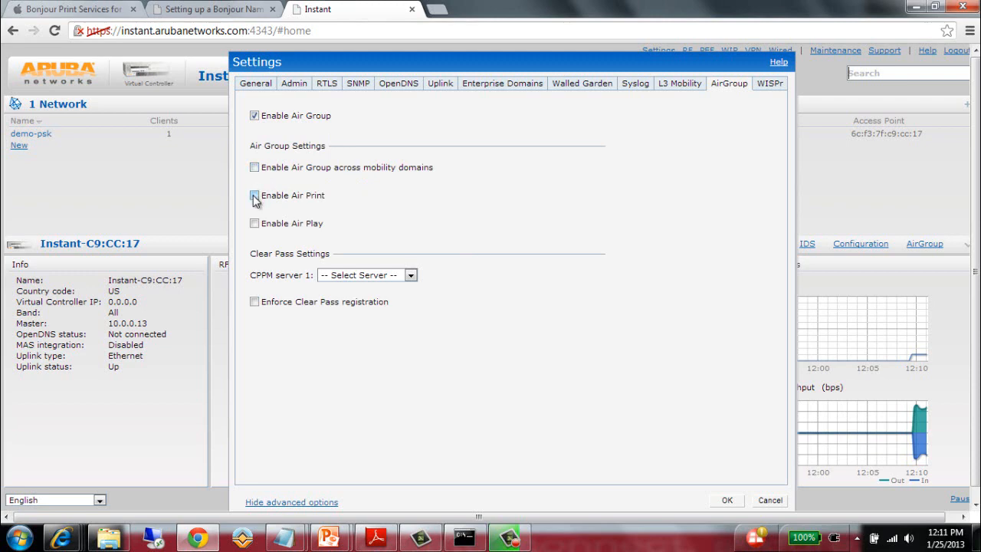
- Tick Enable Air Print and Enable Air Play under the AirGroup settings
click(254, 196)
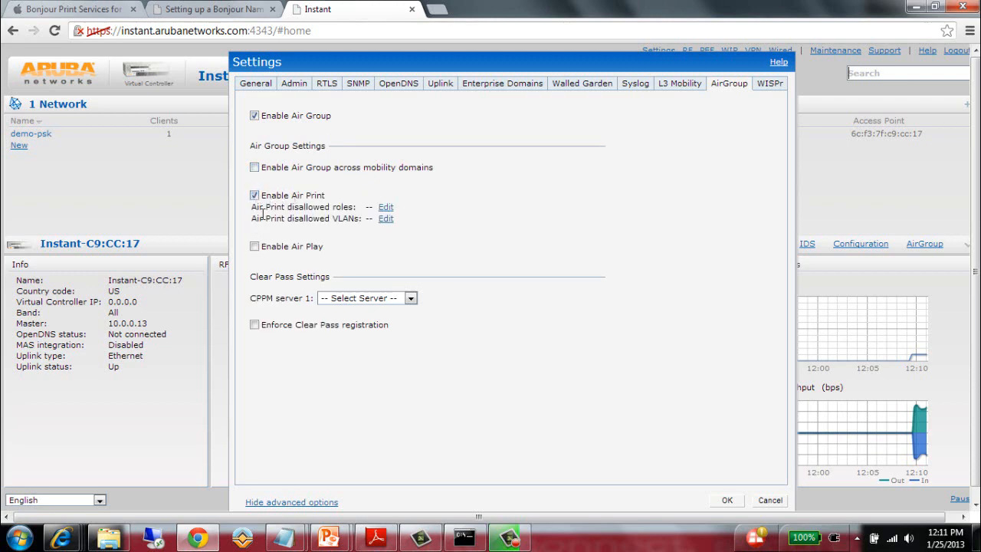
click(254, 245)
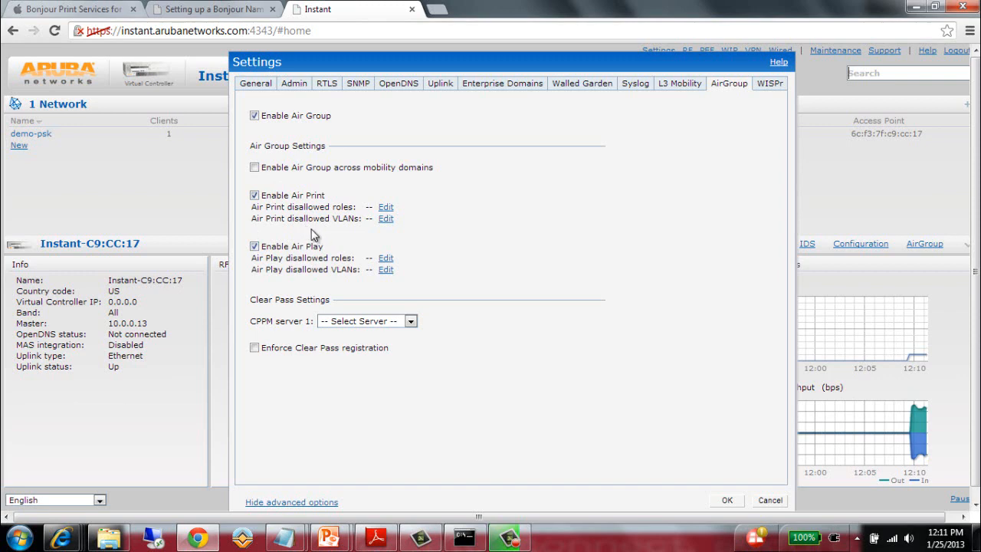
mouse_move(310, 236)
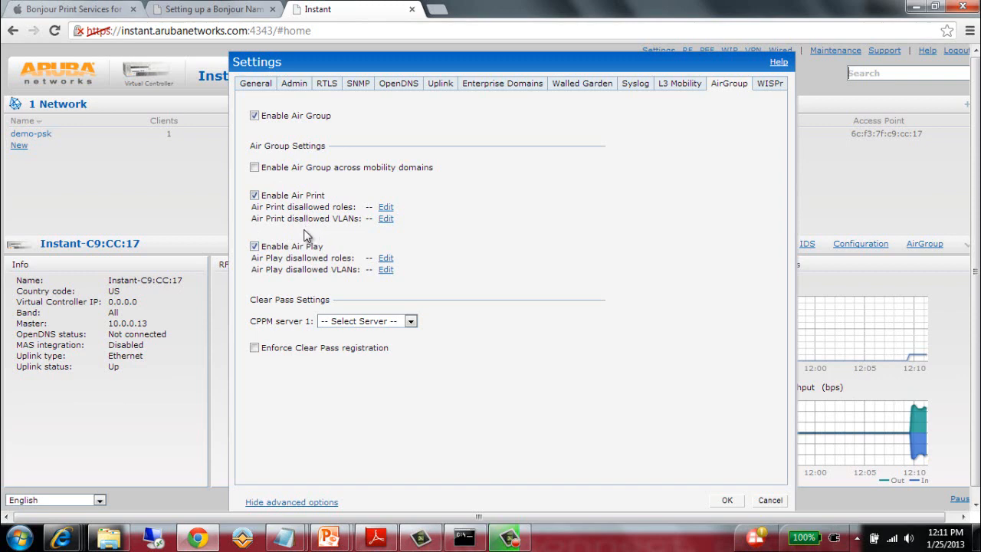
mouse_move(293, 283)
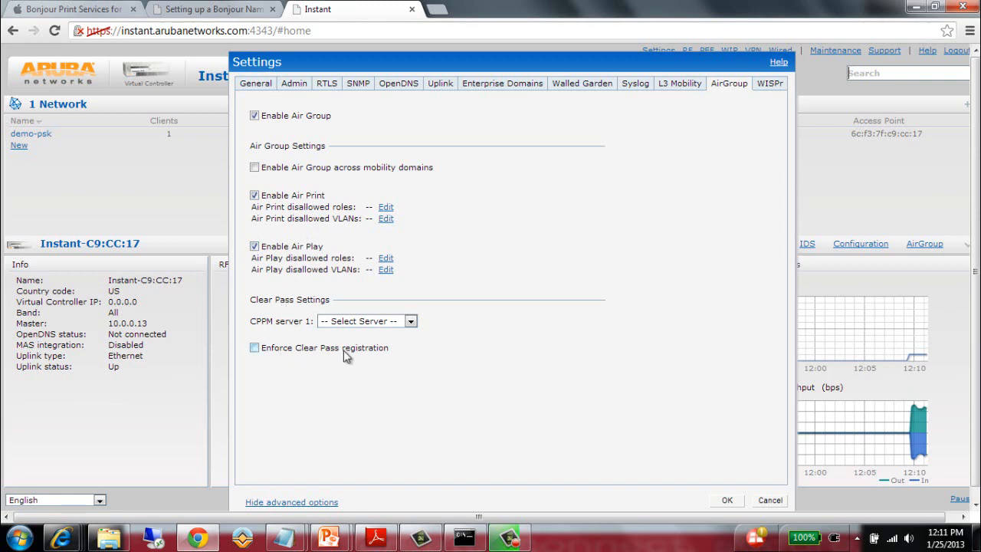
mouse_move(340, 391)
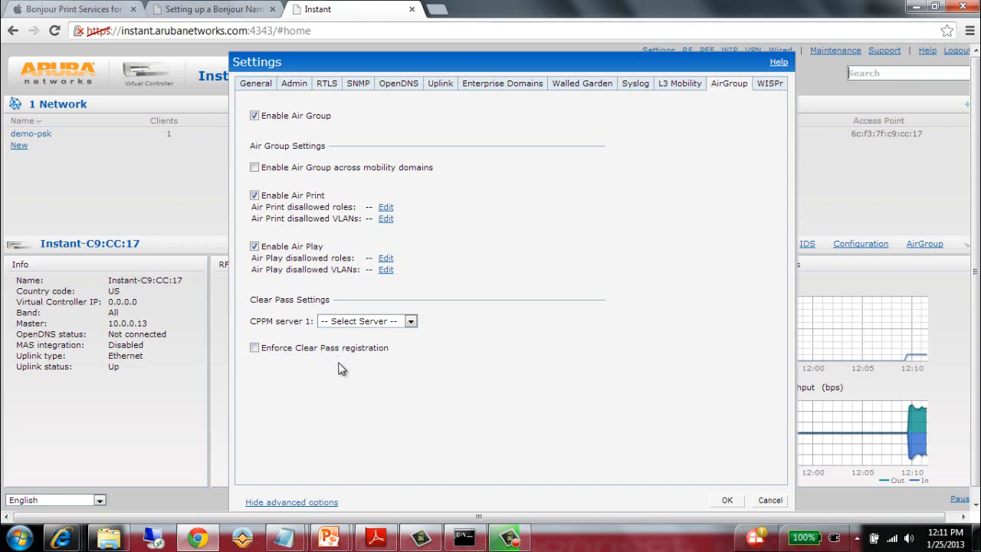
mouse_move(352, 362)
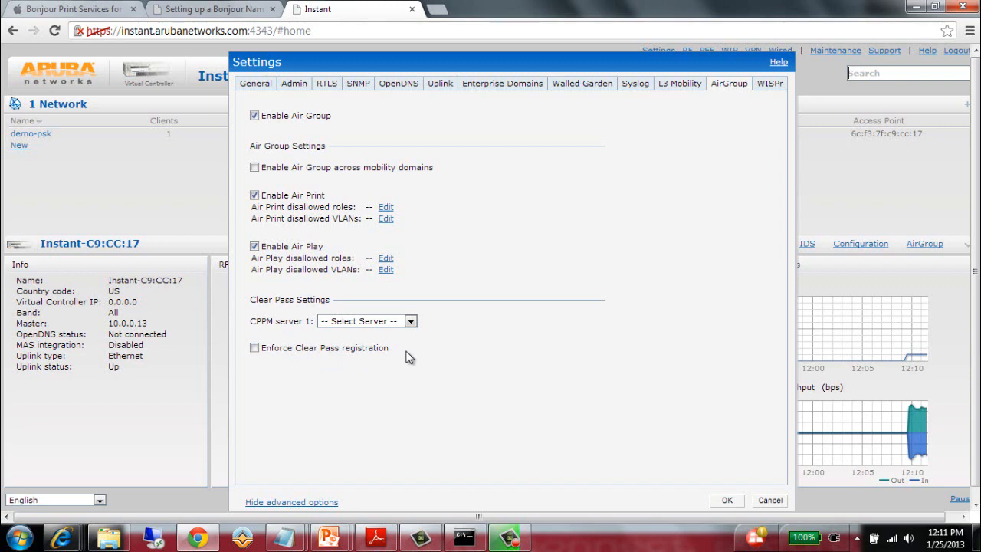
mouse_move(416, 356)
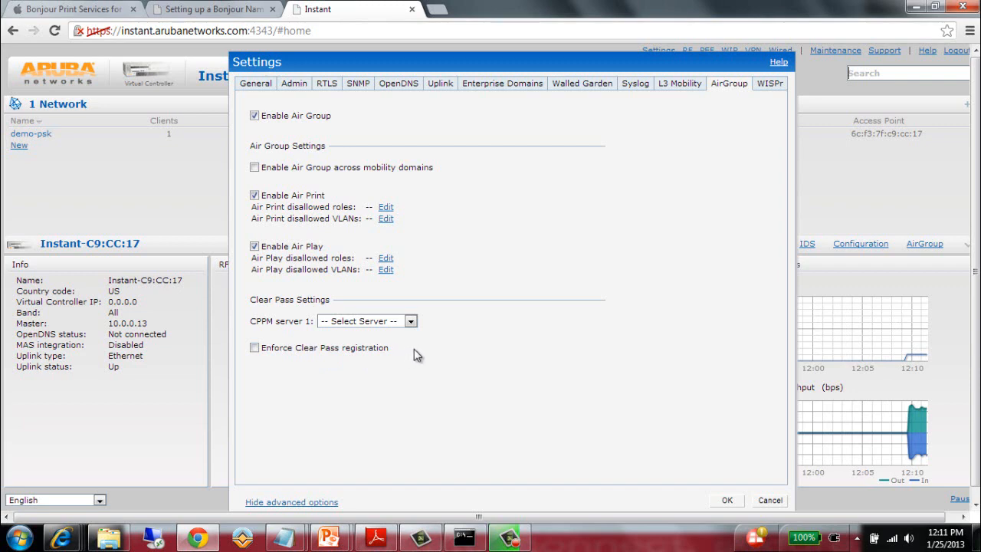
mouse_move(423, 358)
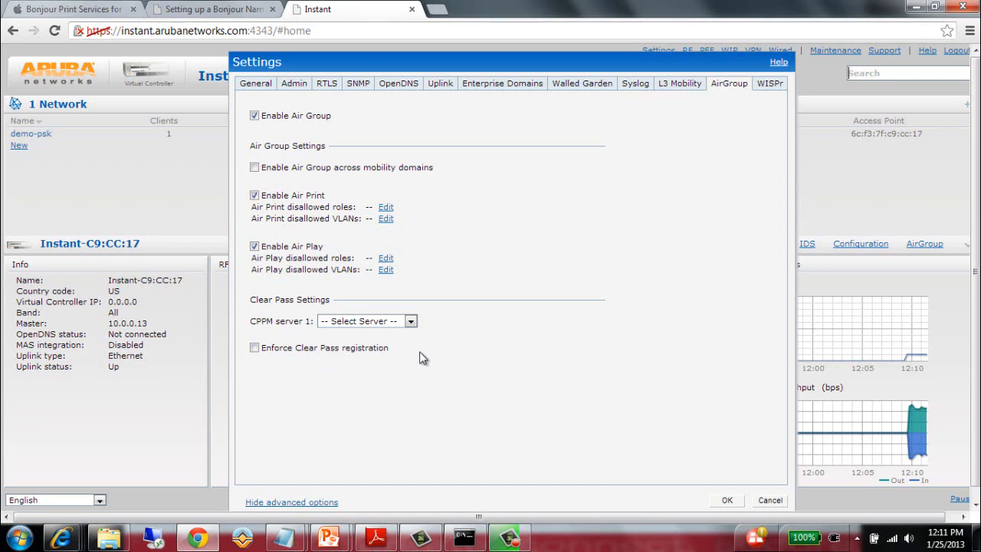
mouse_move(677, 475)
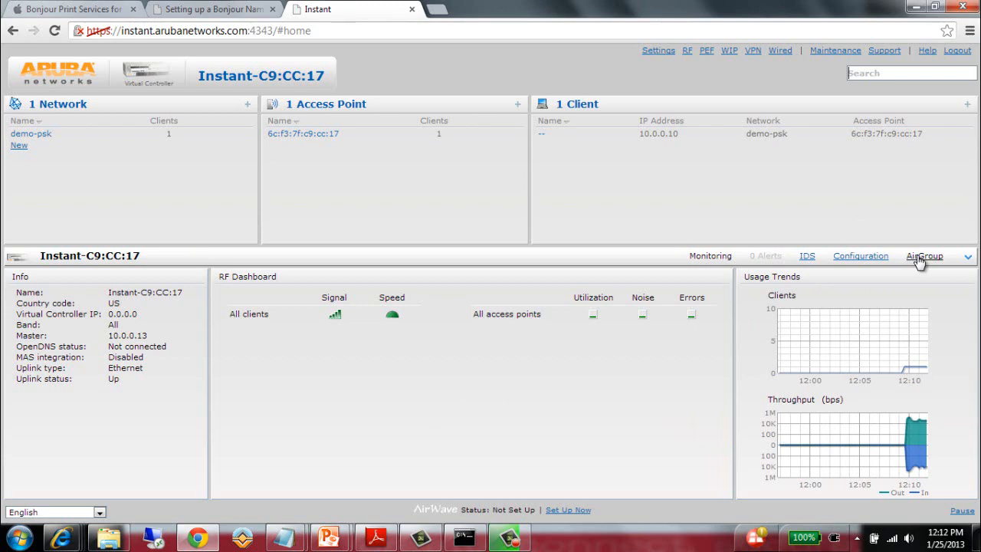
mouse_move(923, 261)
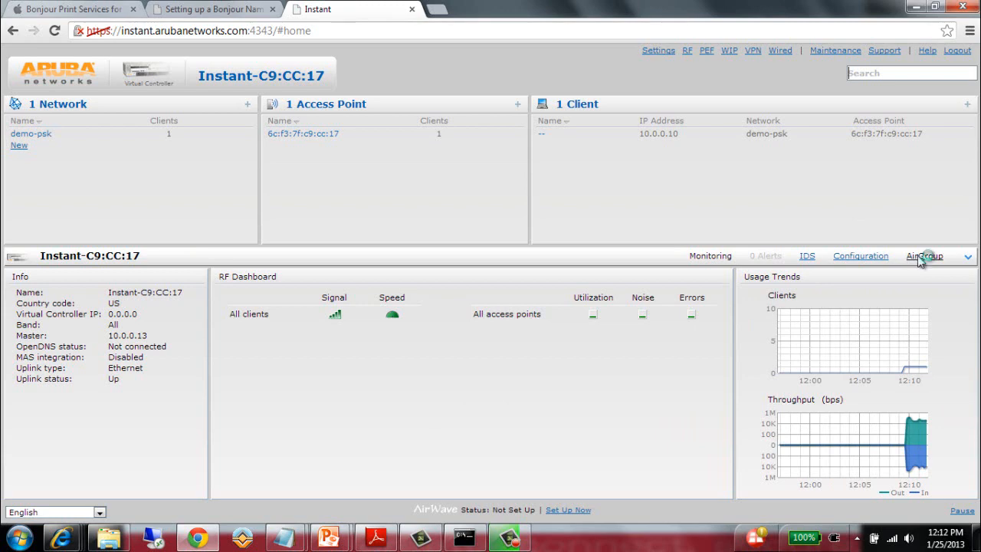
- Review the AirGroup Servers table showing the wired Apple TV's AirPlay on VLAN 1
click(923, 255)
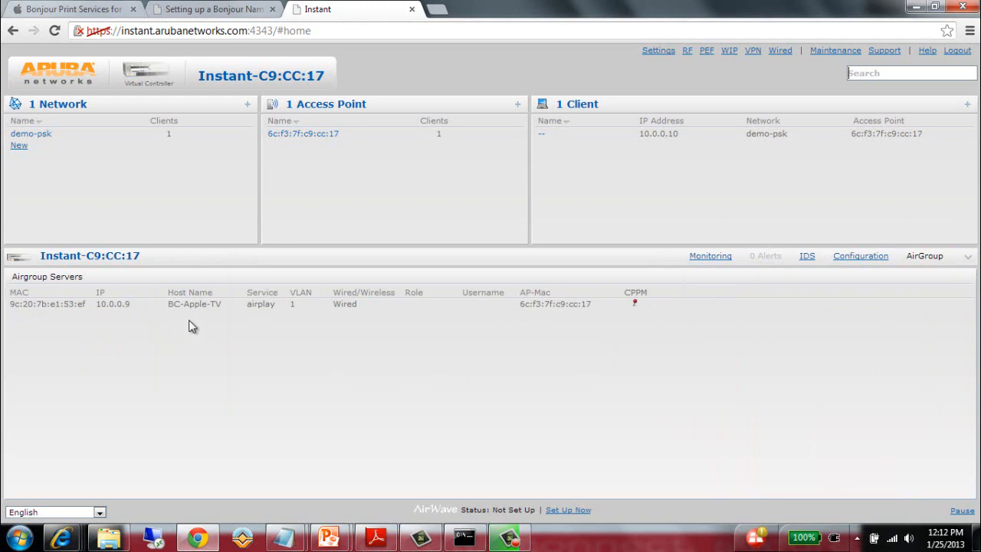
mouse_move(197, 320)
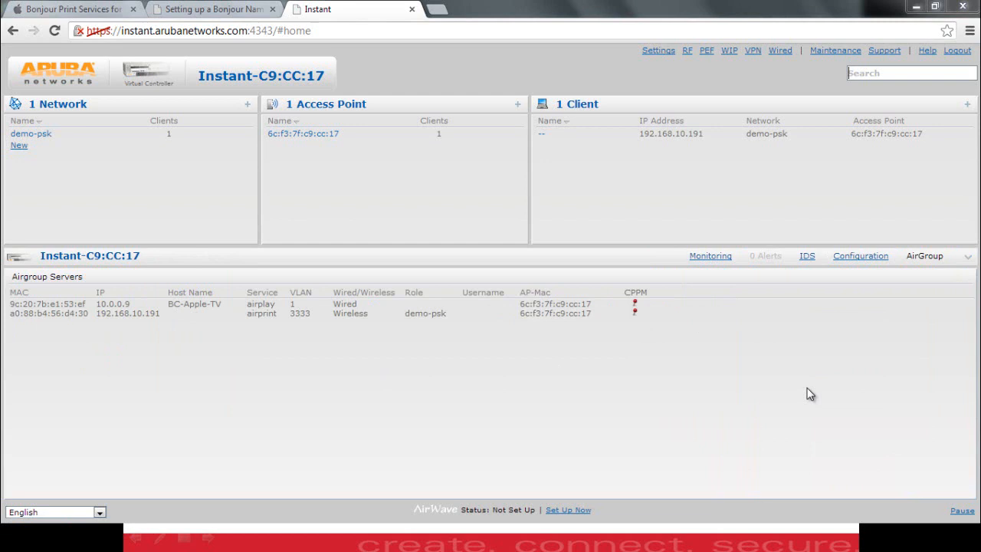
mouse_move(284, 368)
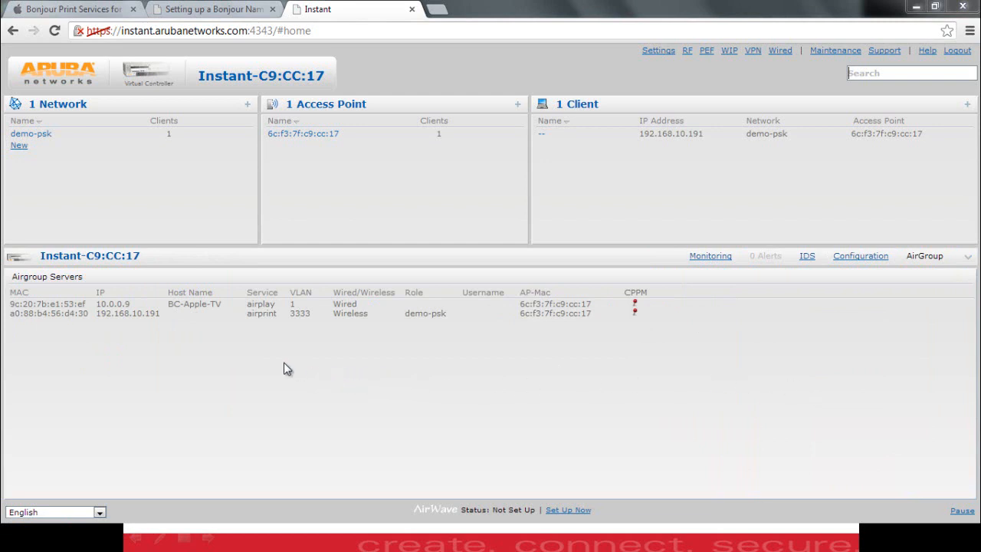
mouse_move(212, 322)
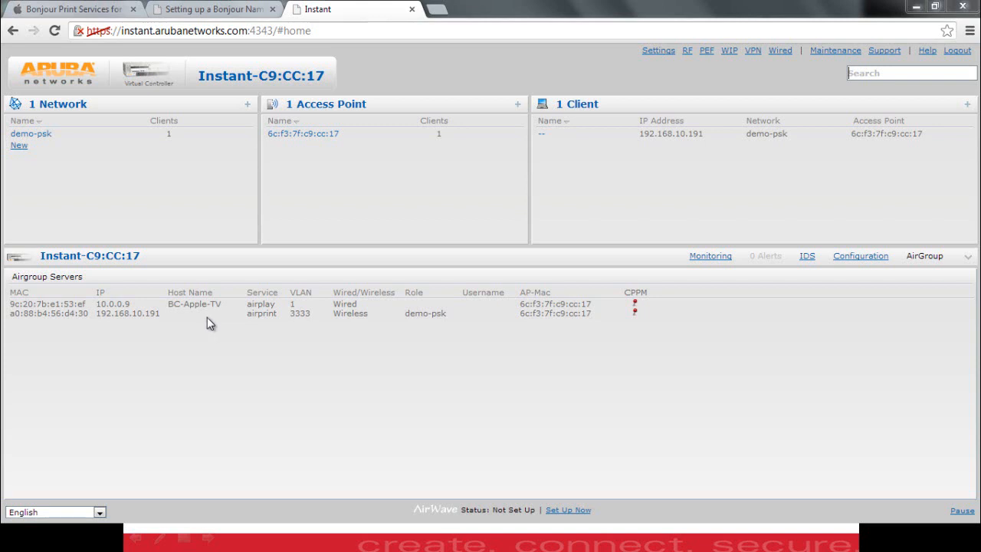
mouse_move(236, 340)
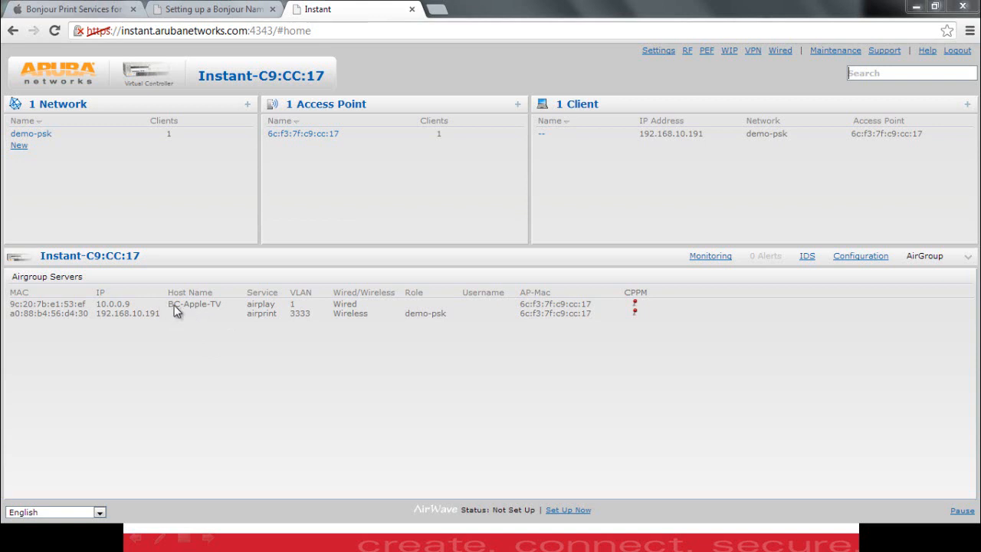
mouse_move(237, 352)
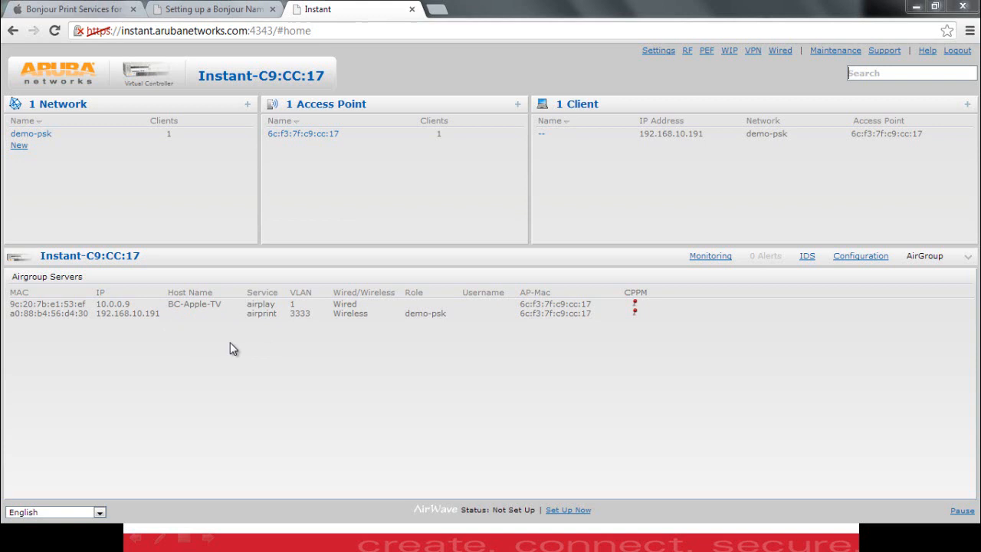
mouse_move(214, 344)
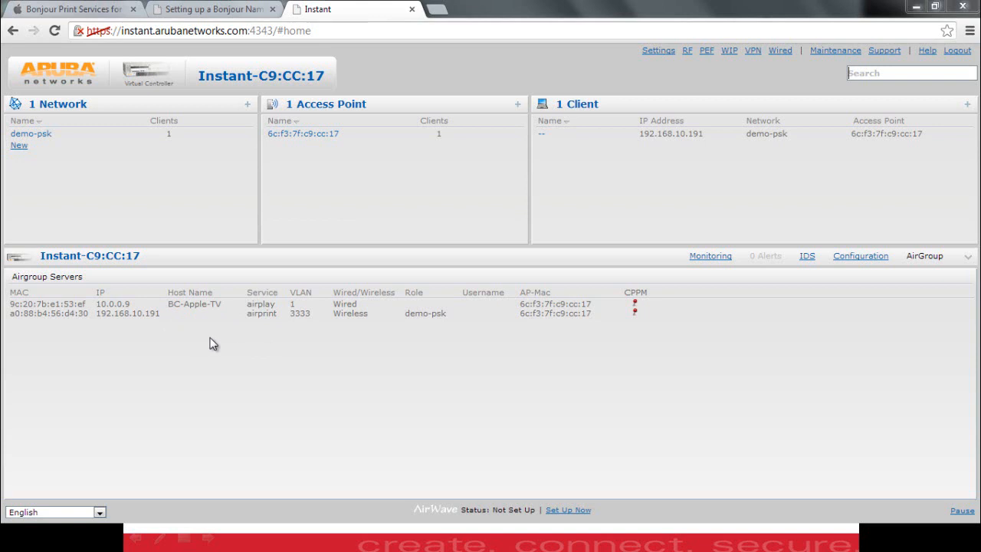
mouse_move(135, 328)
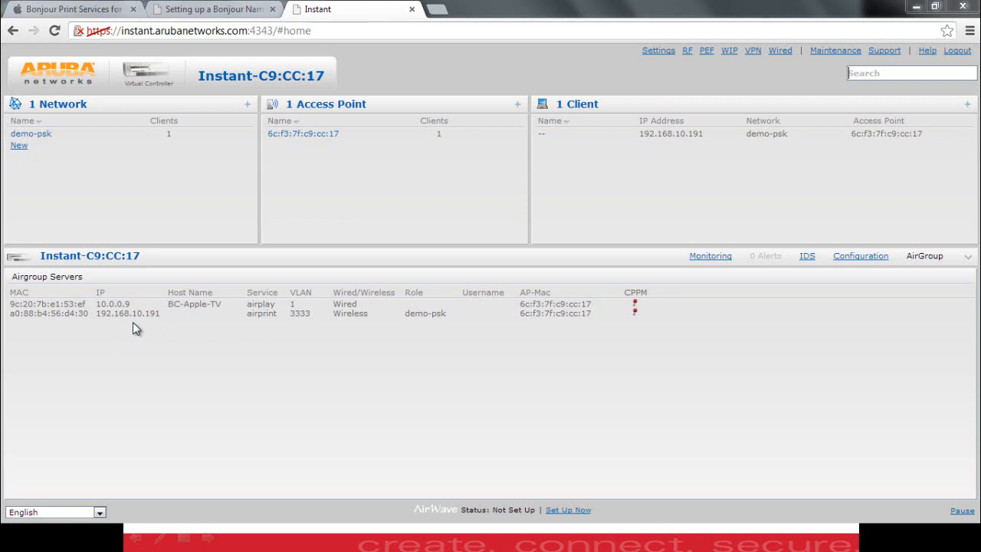
mouse_move(207, 334)
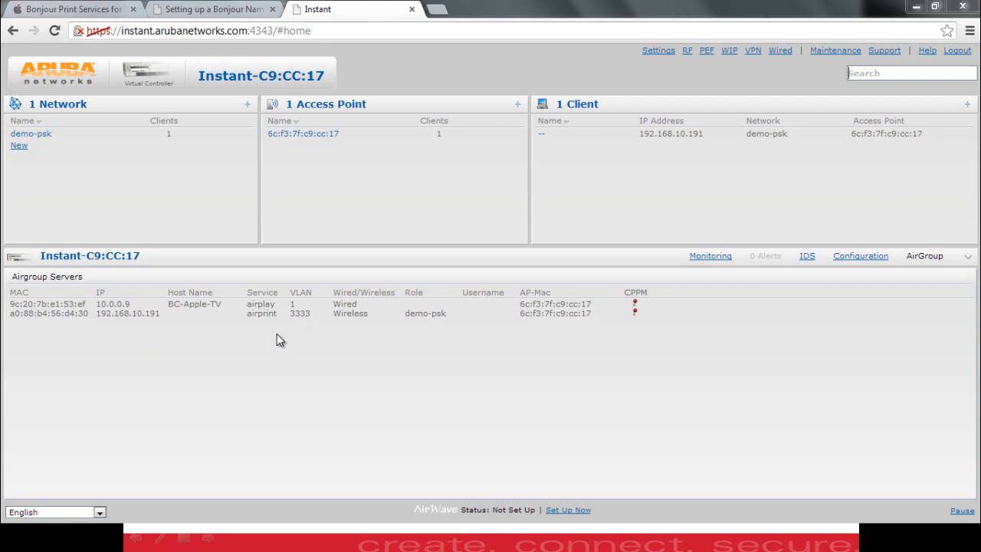
mouse_move(207, 343)
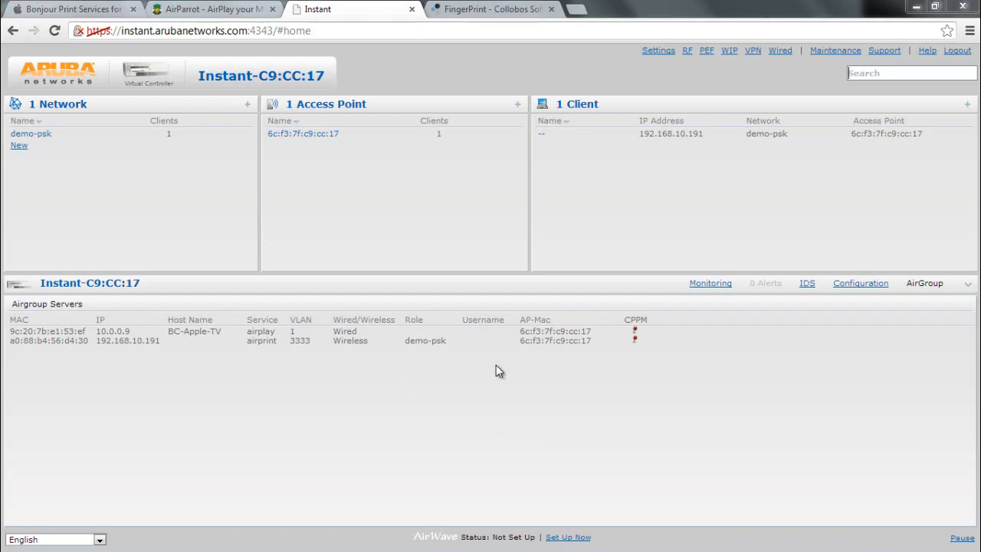
mouse_move(365, 435)
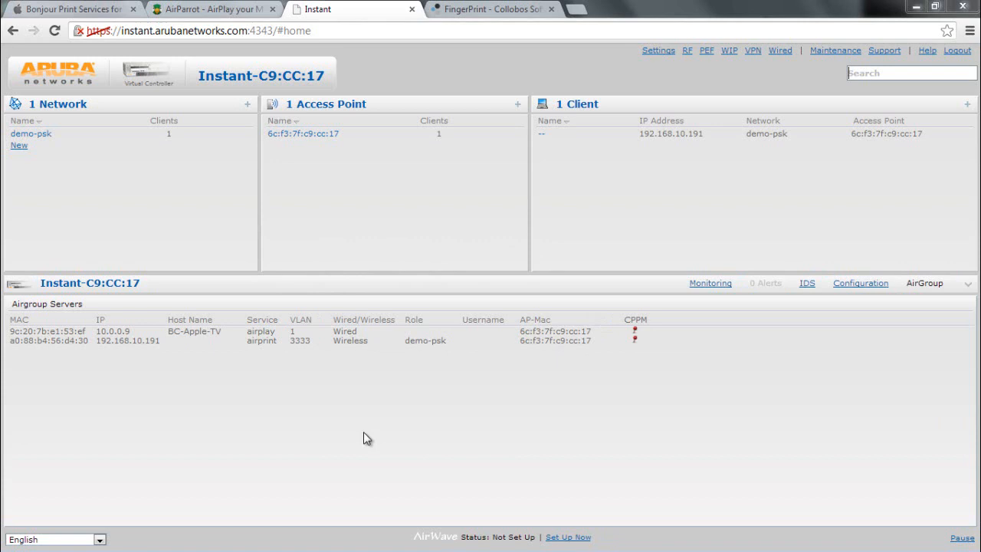
mouse_move(362, 435)
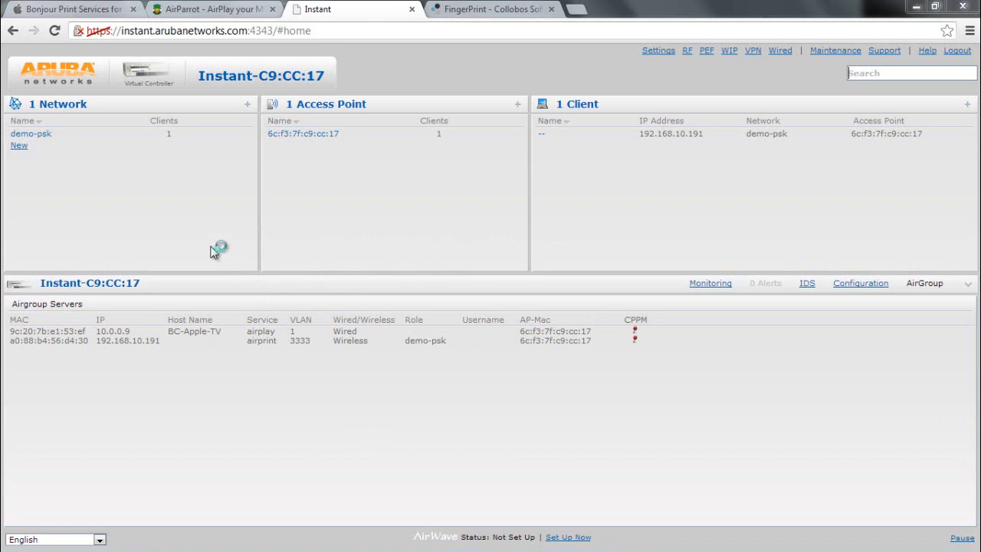
- View the Bonjour Print Services page, then the Collobos FingerPrint 2 page
click(69, 9)
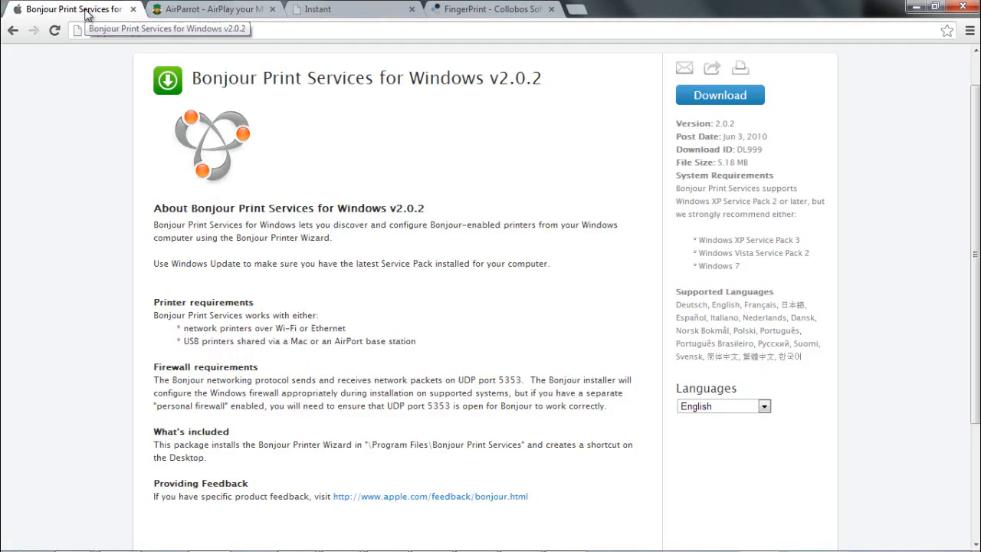
mouse_move(328, 134)
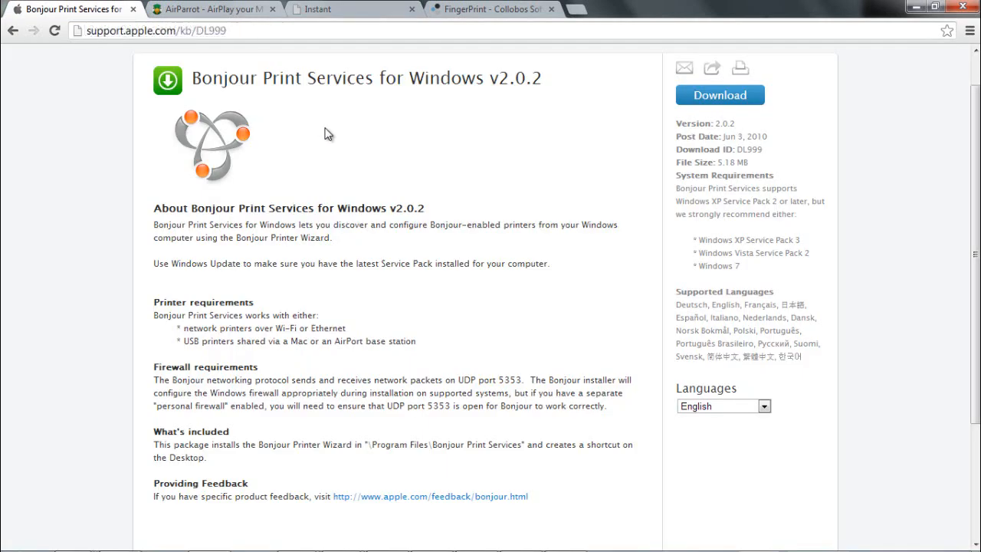
mouse_move(359, 141)
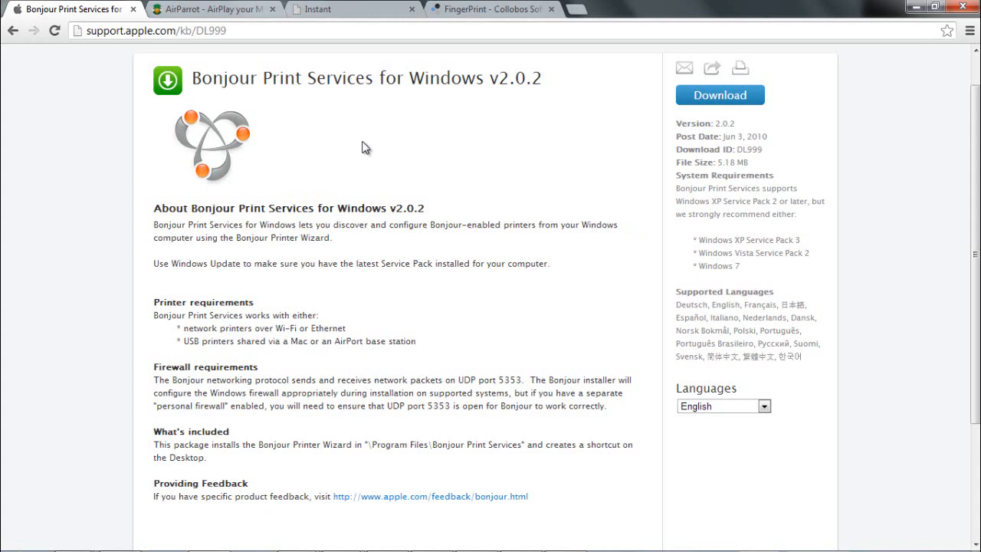
mouse_move(411, 153)
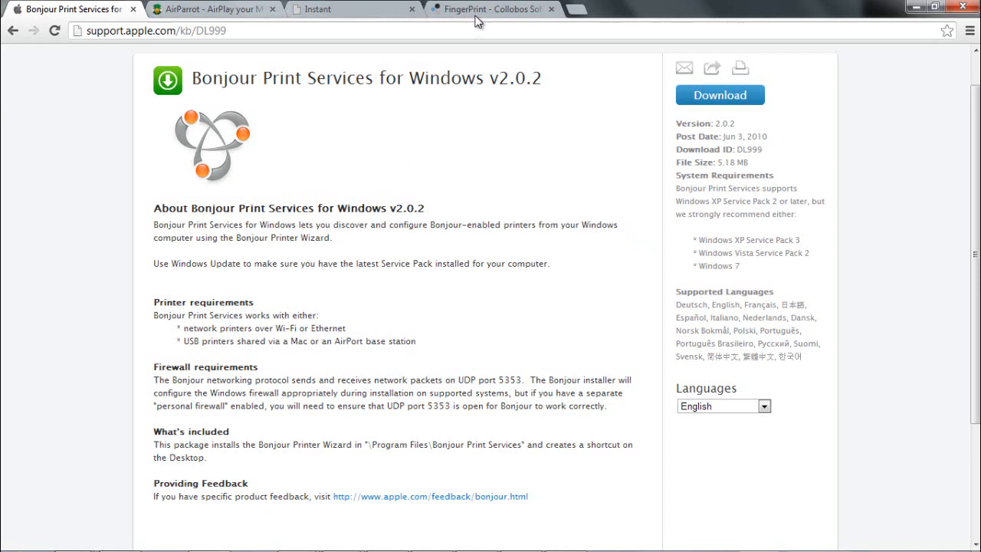
click(491, 10)
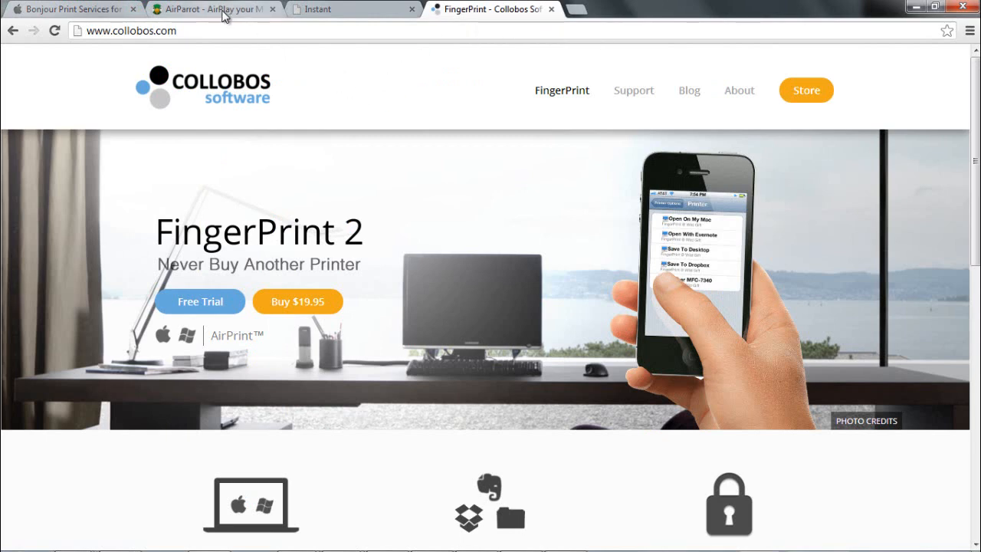
- View the AirParrot page describing AirPlay mirroring of a PC to Apple TV
click(207, 9)
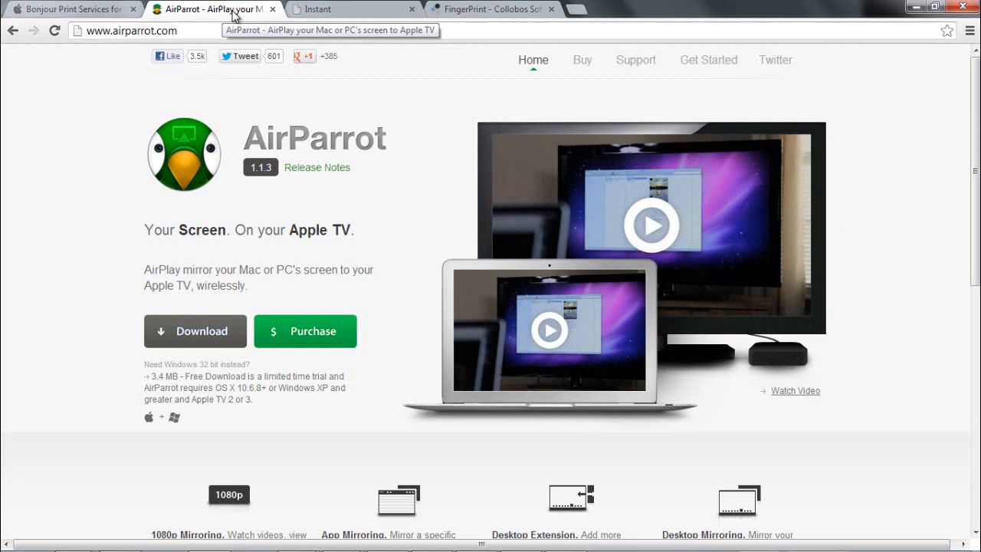
mouse_move(460, 320)
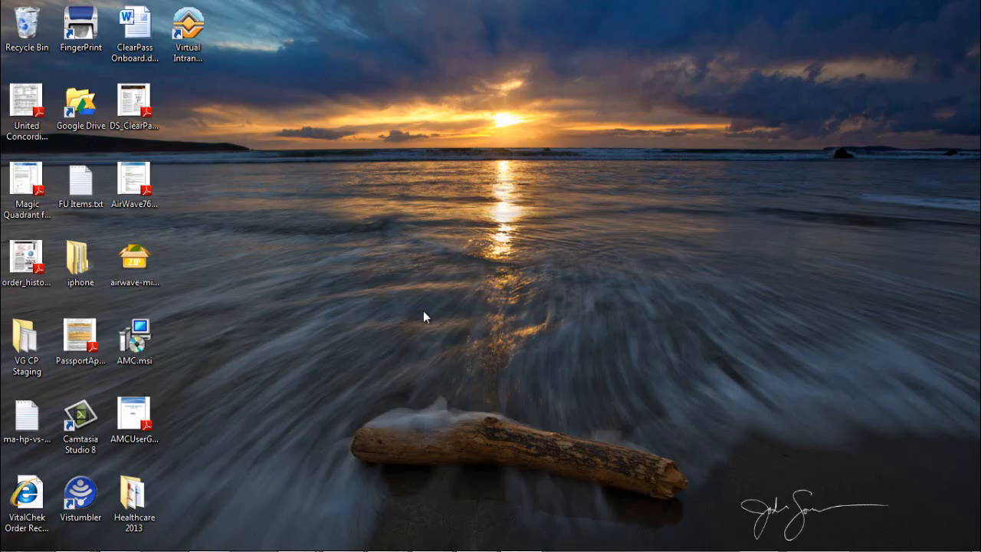
mouse_move(559, 265)
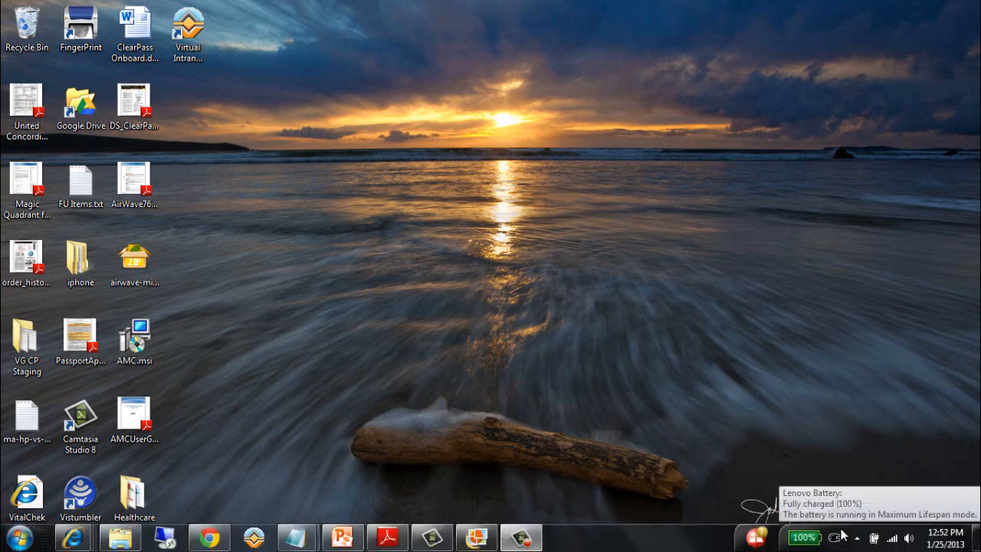
- Show hidden tray apps and bring up AirParrot's menu with the BC Apple TV target
click(859, 536)
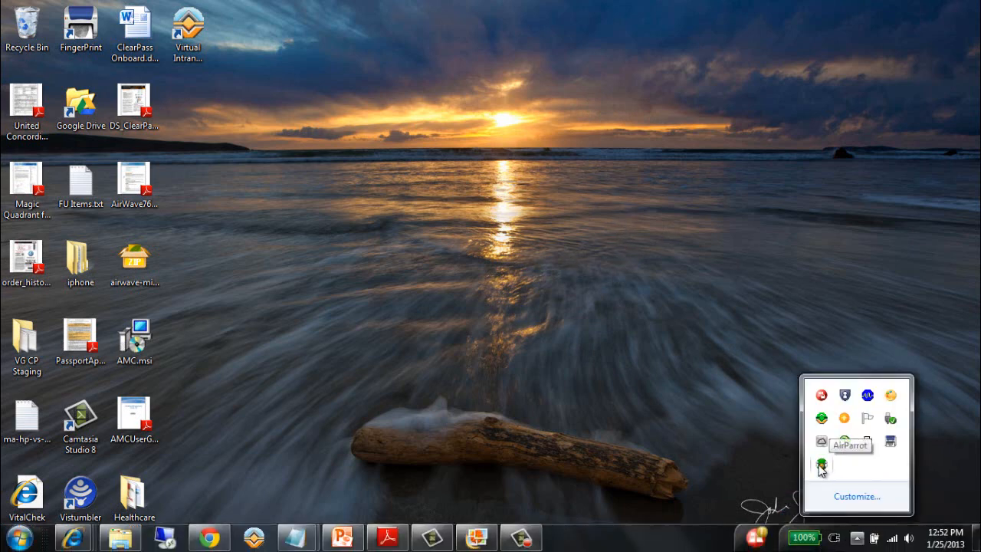
click(821, 463)
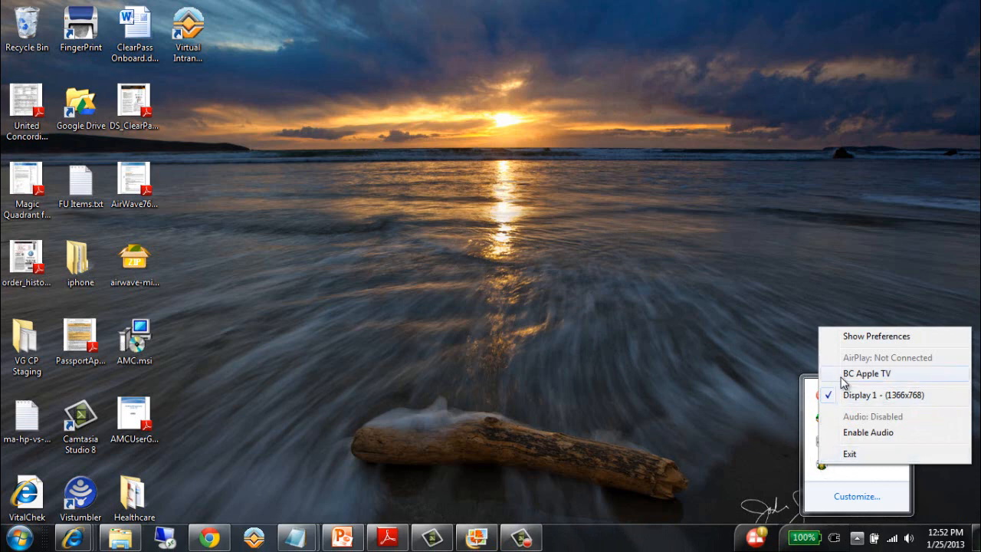
mouse_move(846, 382)
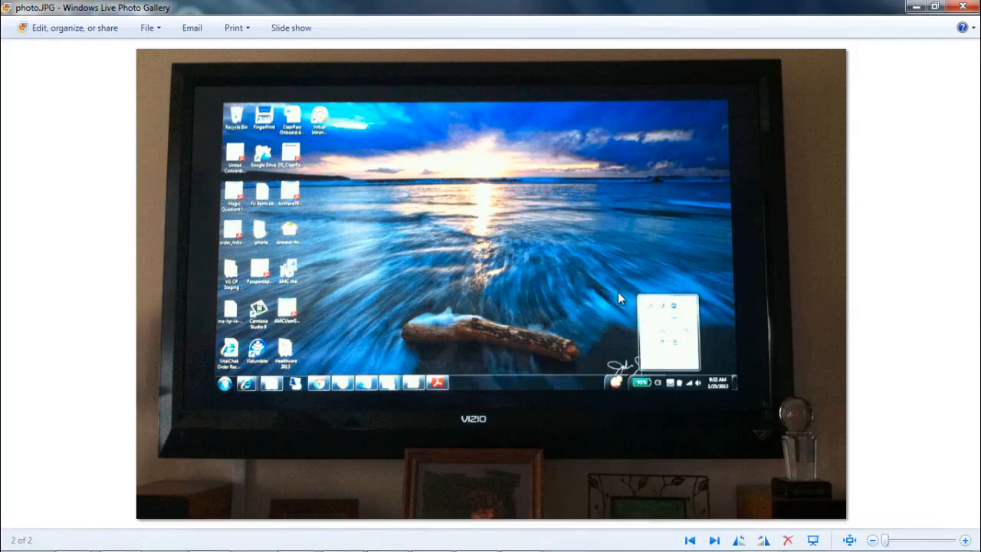
- Advance to atvphoto.JPG showing the Apple TV on TheFarm at 10.0.0.9
click(689, 540)
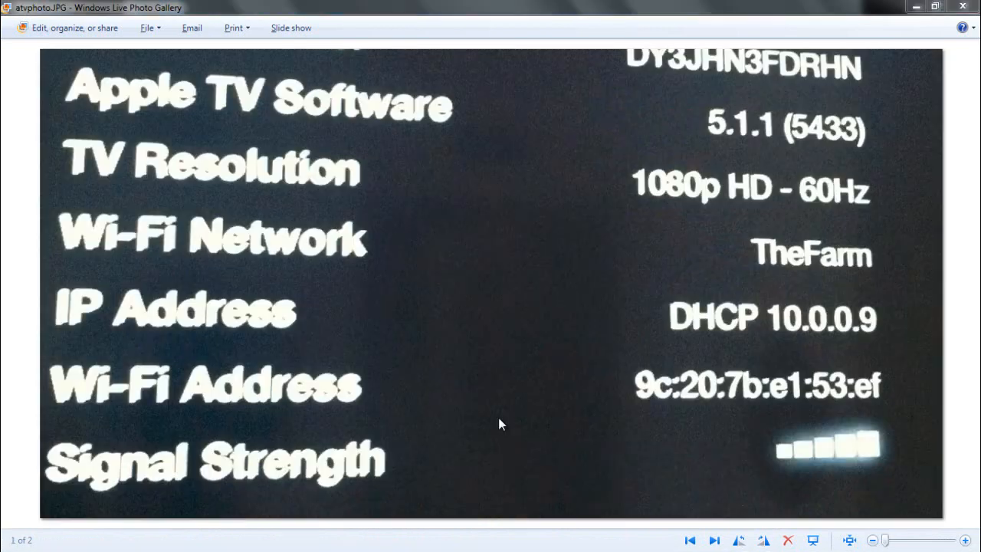
mouse_move(536, 242)
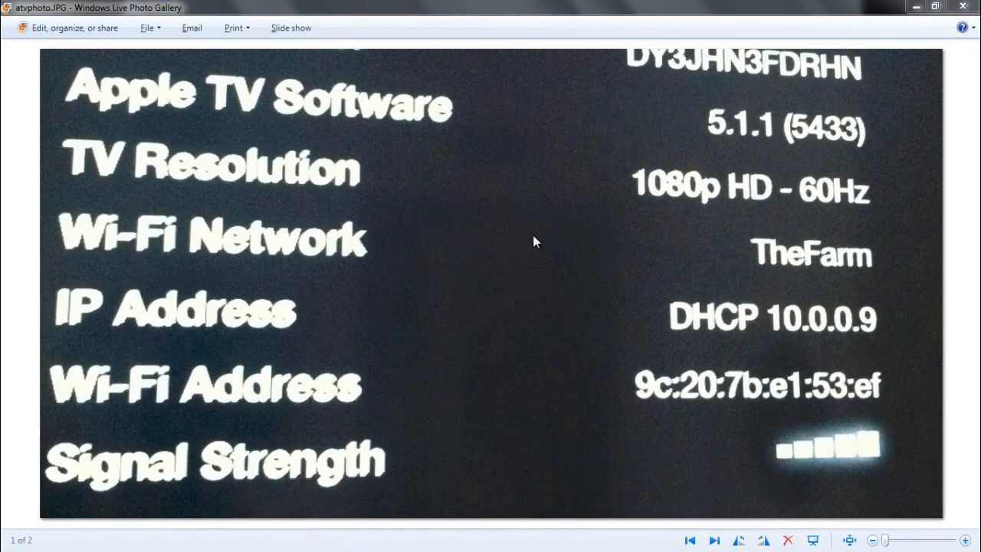
mouse_move(676, 339)
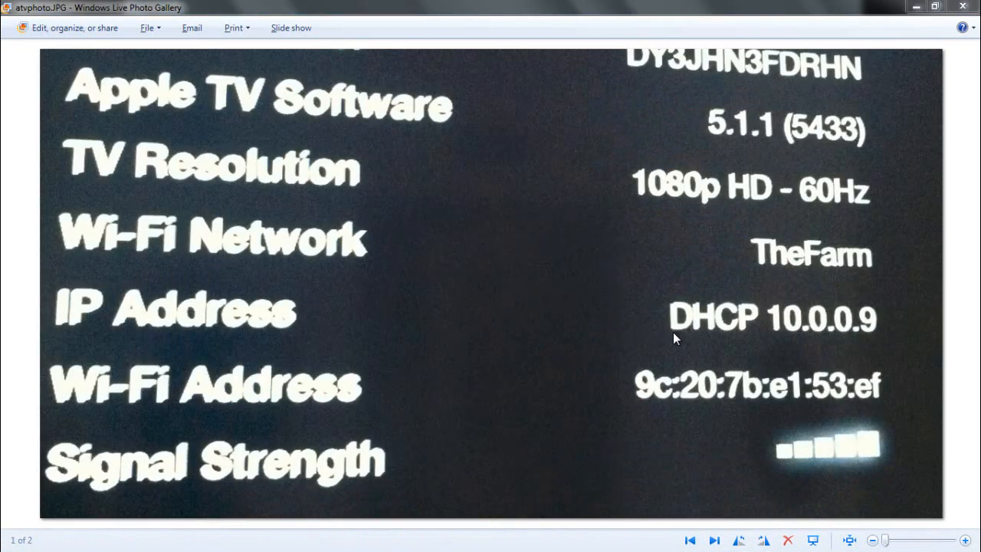
mouse_move(804, 340)
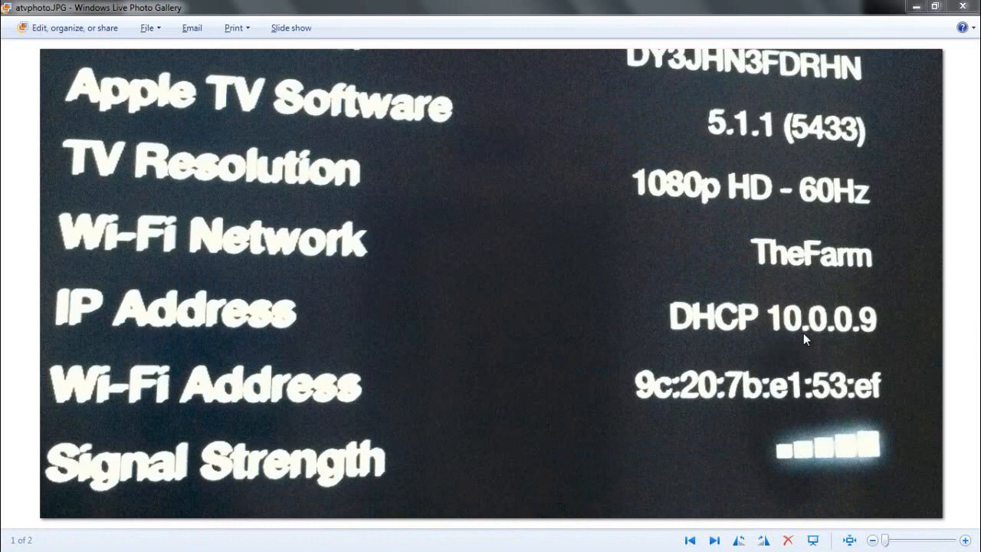
mouse_move(668, 290)
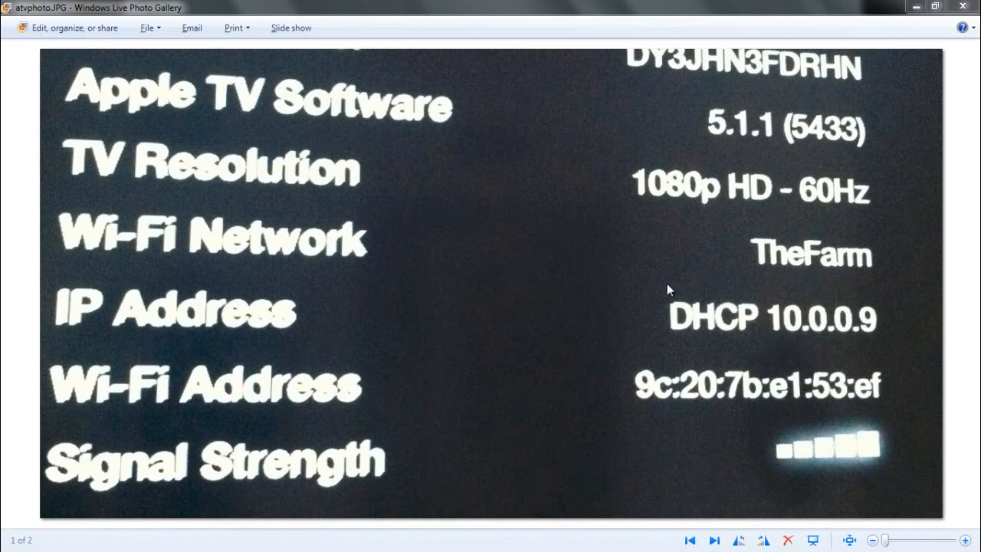
mouse_move(605, 286)
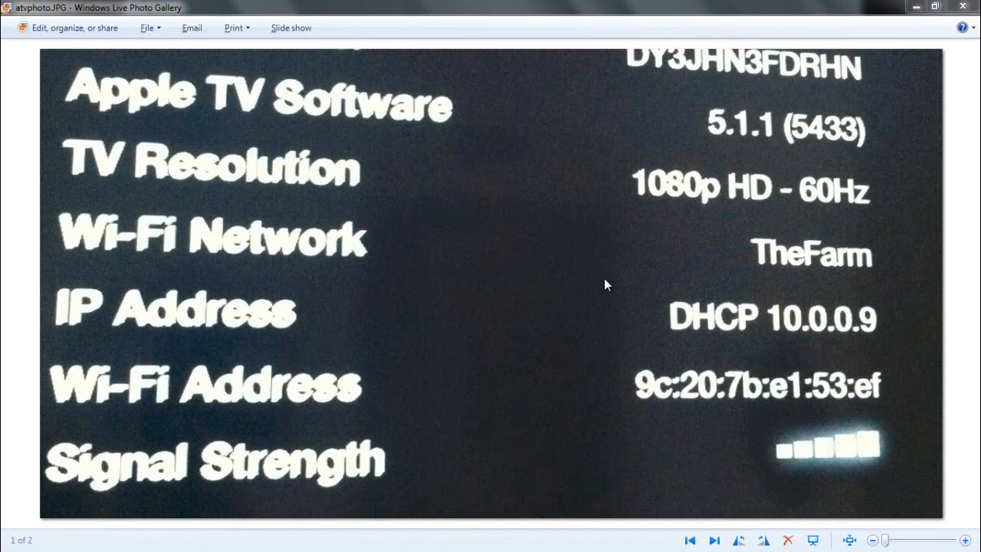
mouse_move(496, 285)
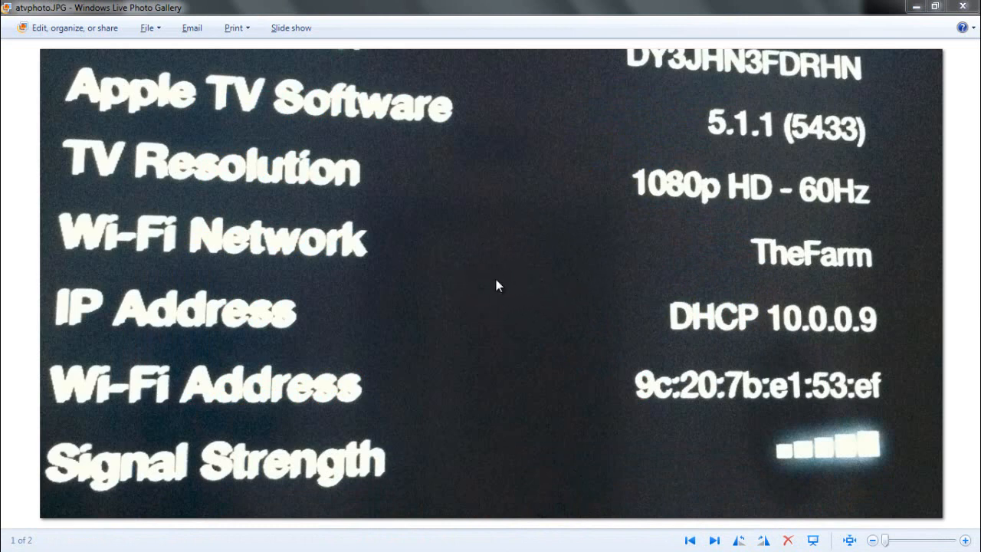
mouse_move(484, 309)
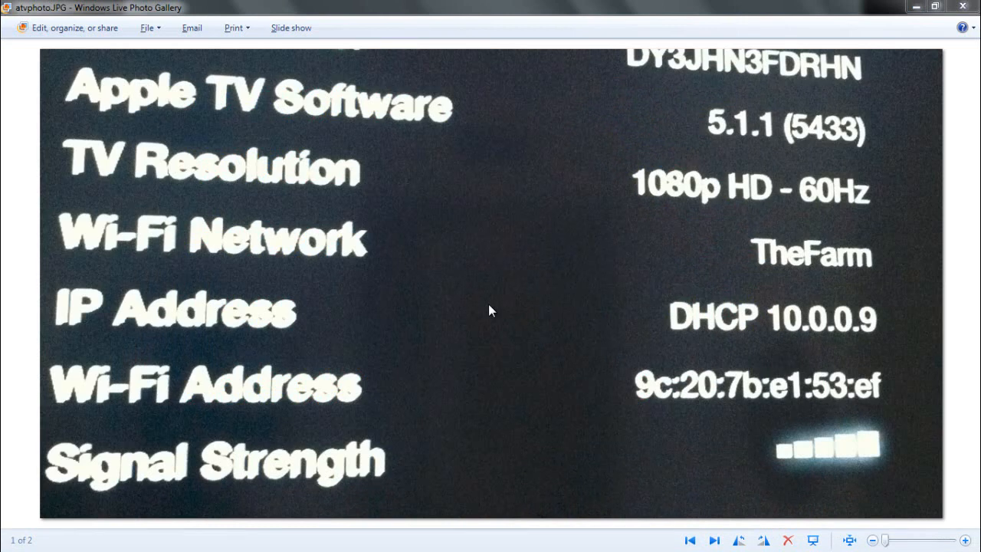
mouse_move(490, 287)
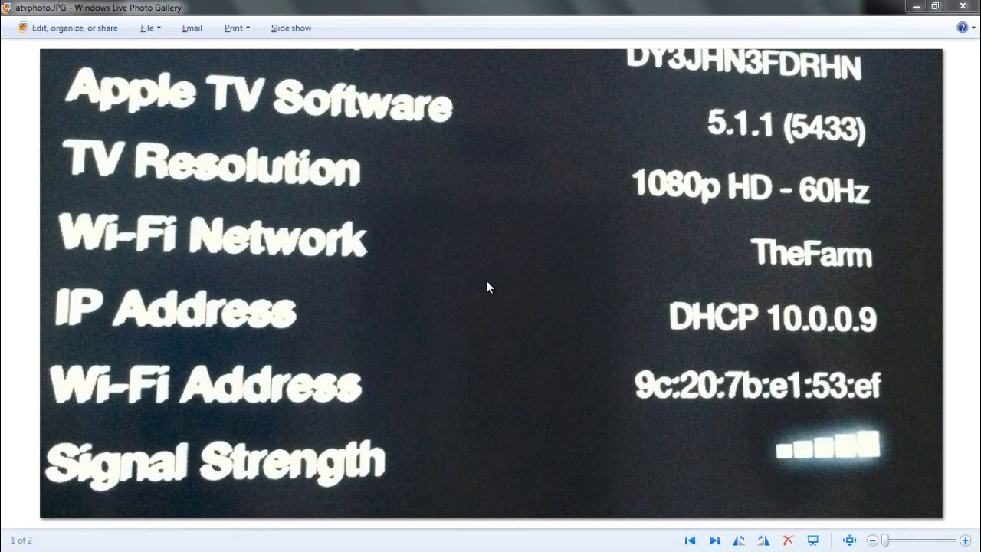
mouse_move(491, 286)
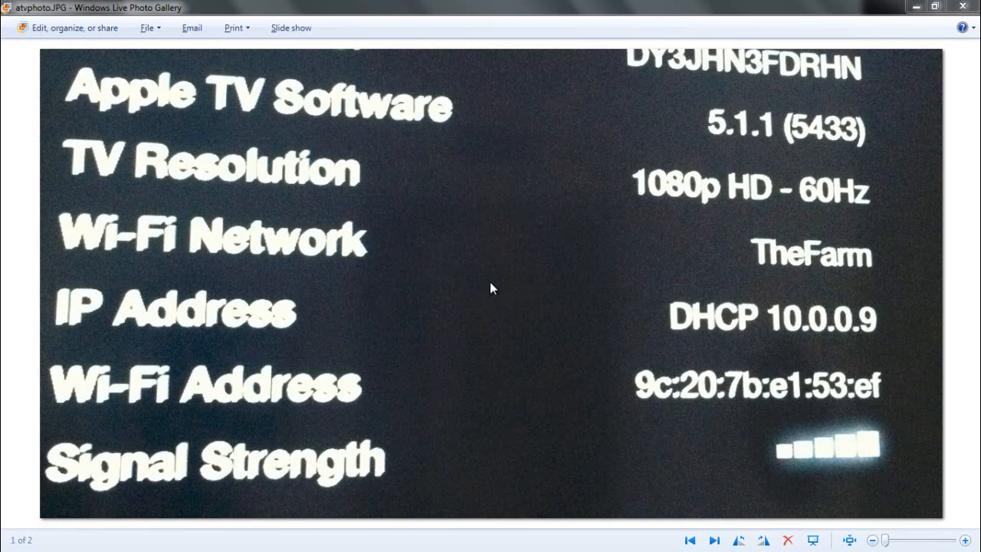
mouse_move(498, 288)
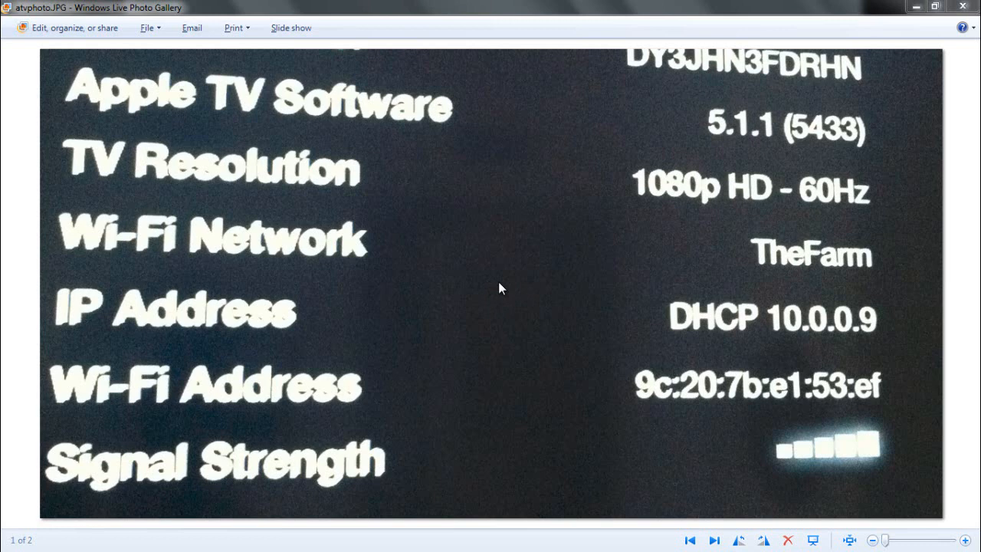
mouse_move(502, 288)
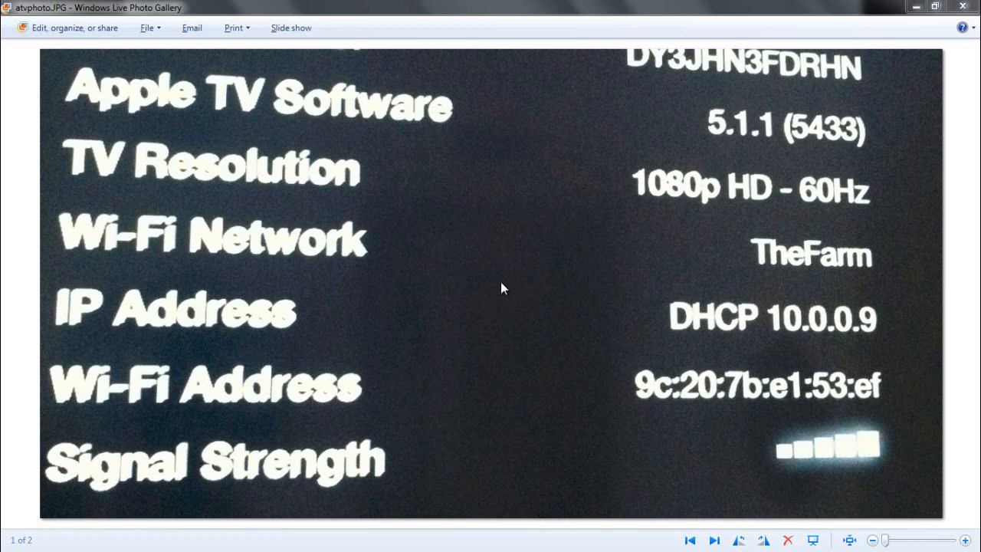